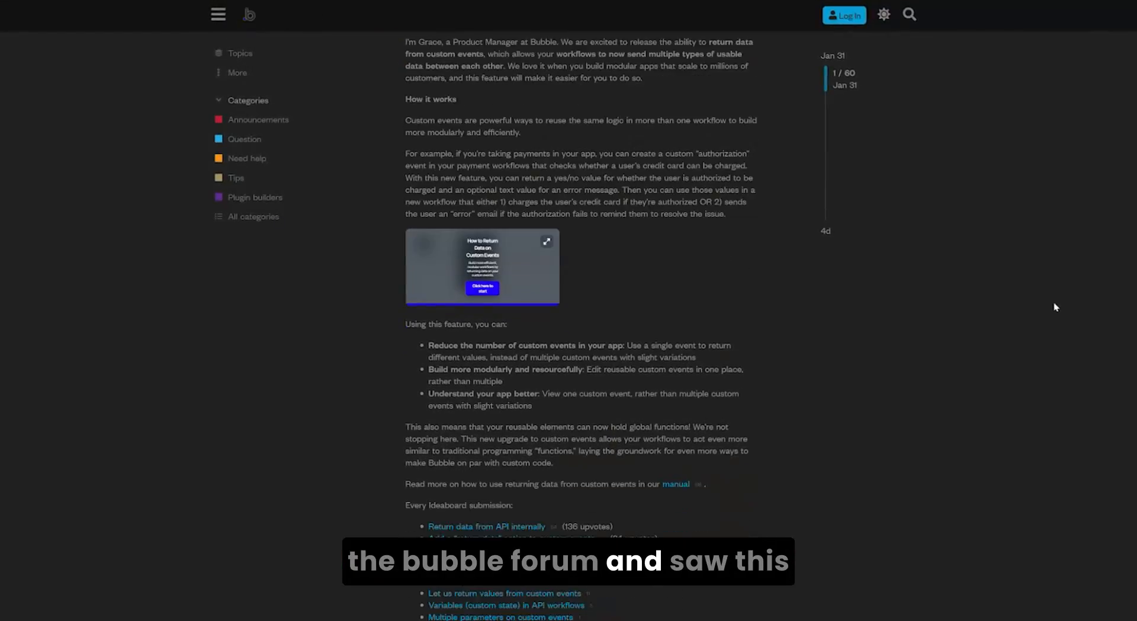
# Switch to the page's workflows and add a new custom event
pyautogui.scroll(-3)
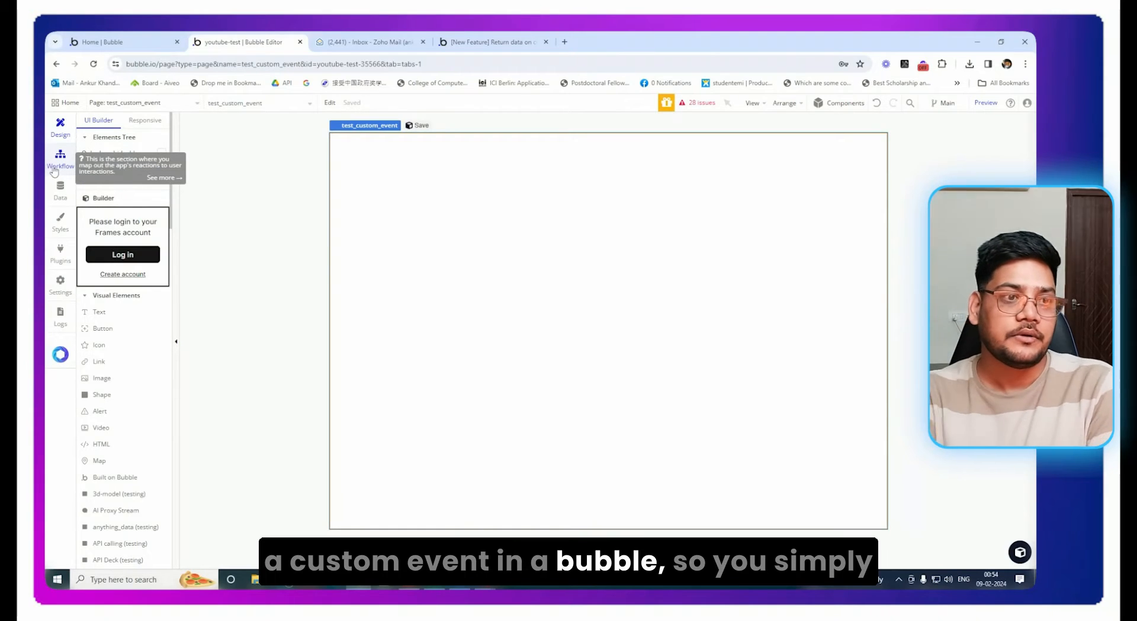
pyautogui.click(60, 161)
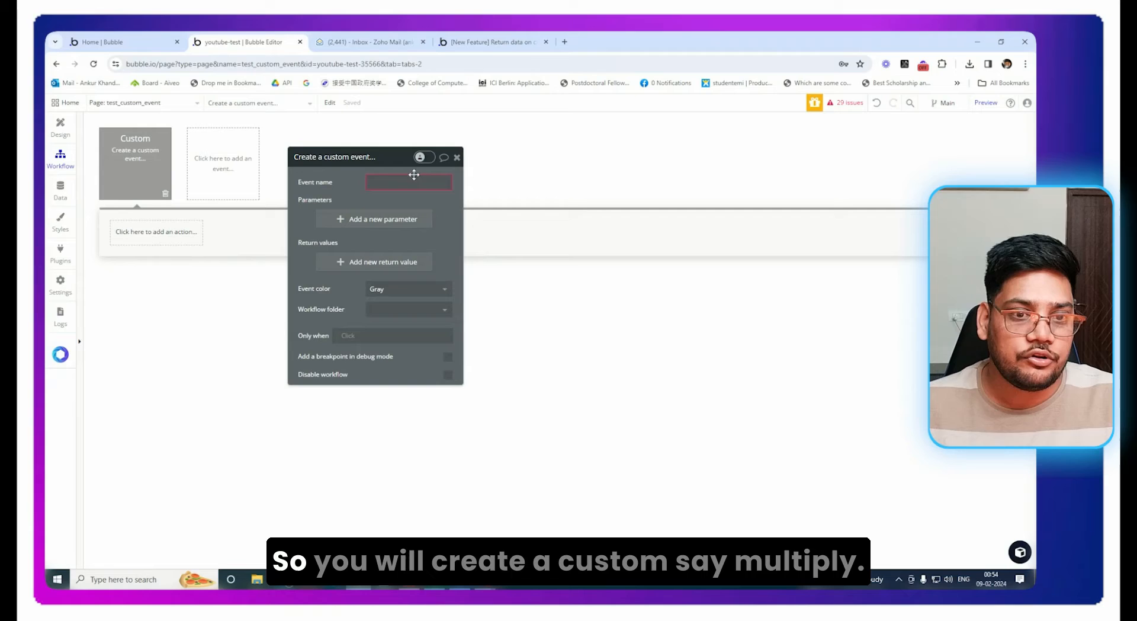
# Name the custom event 'multiply' and give it number parameters input_two and input_one
pyautogui.write('multi')
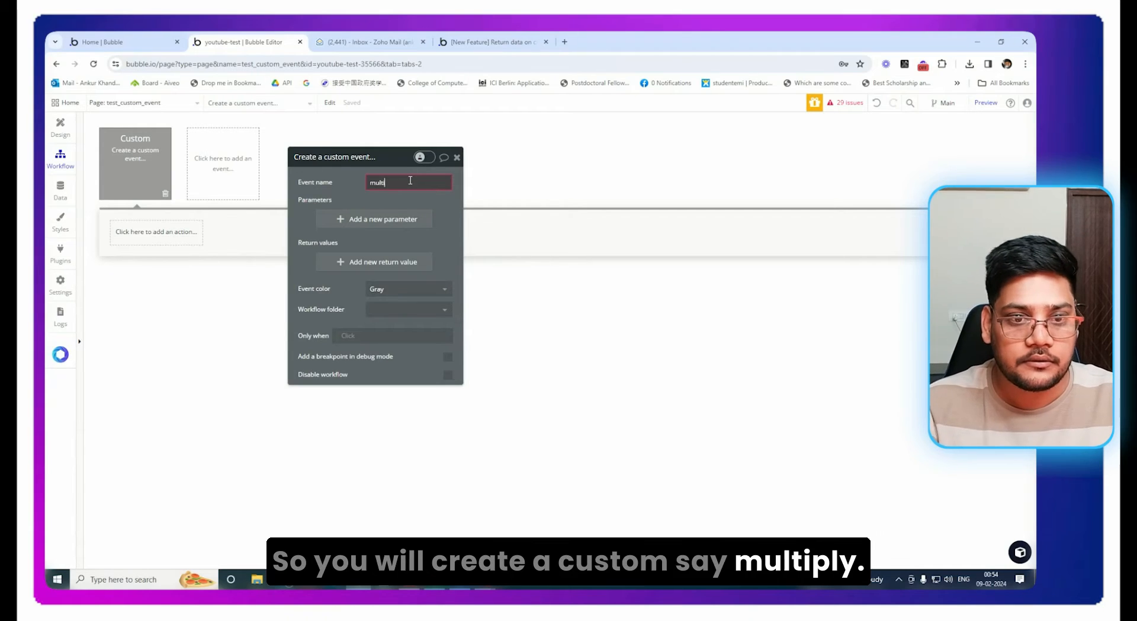
pyautogui.click(373, 219)
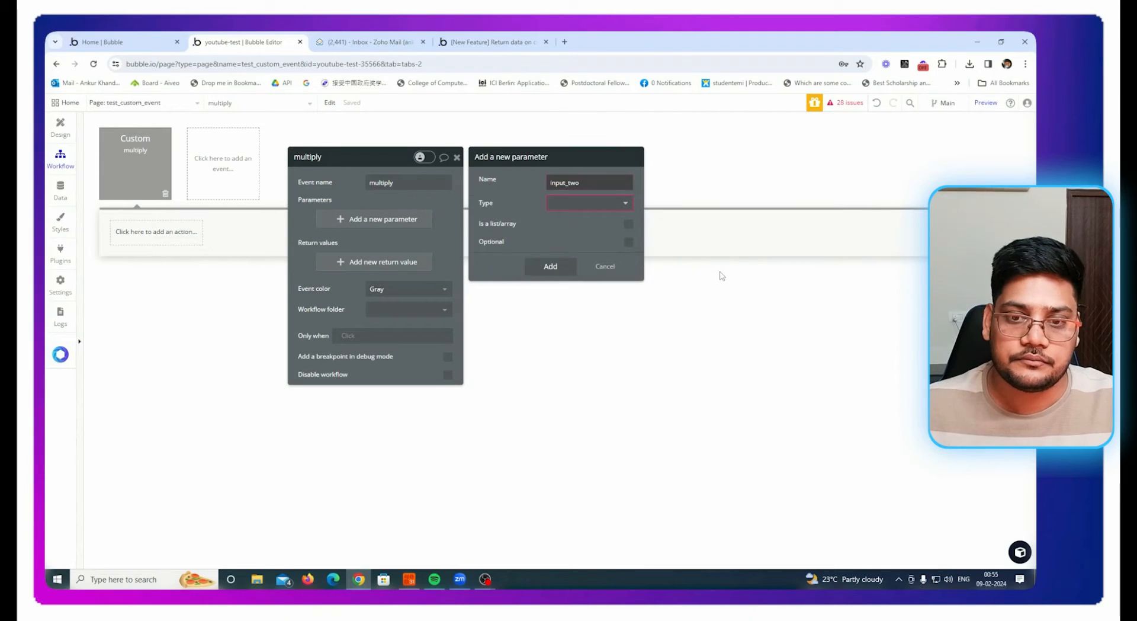
pyautogui.write('nu')
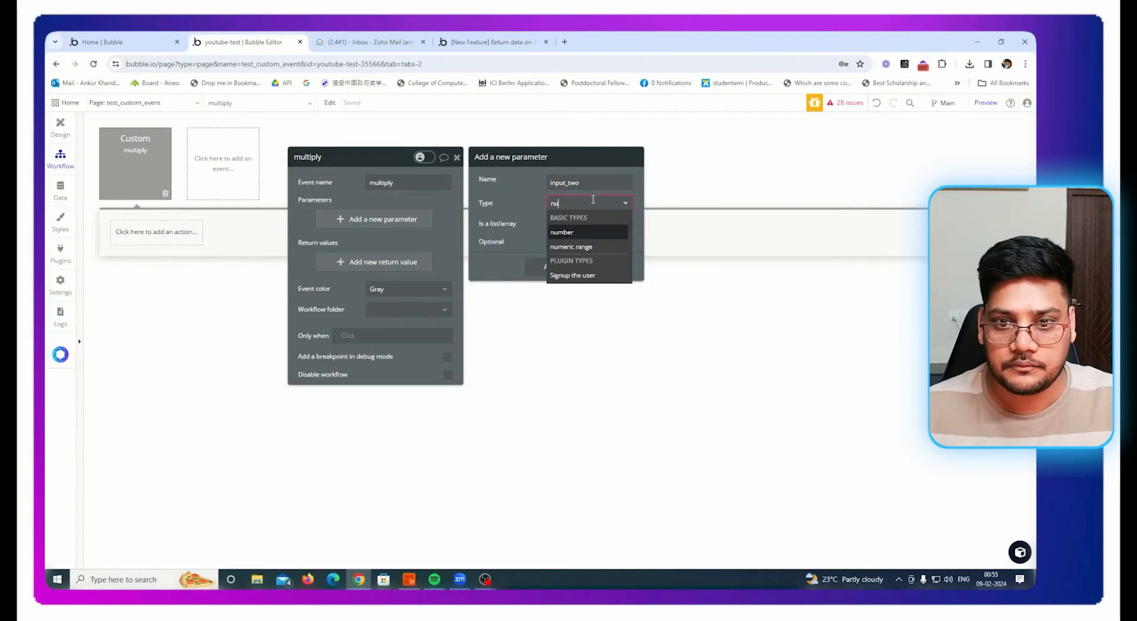
pyautogui.click(562, 232)
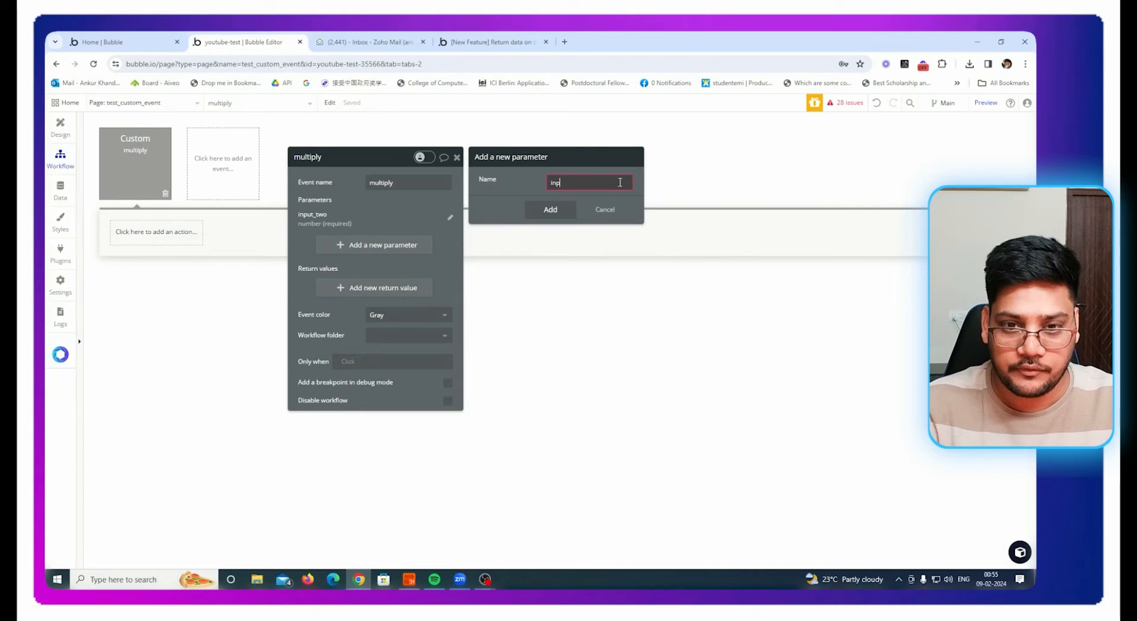
pyautogui.click(549, 209)
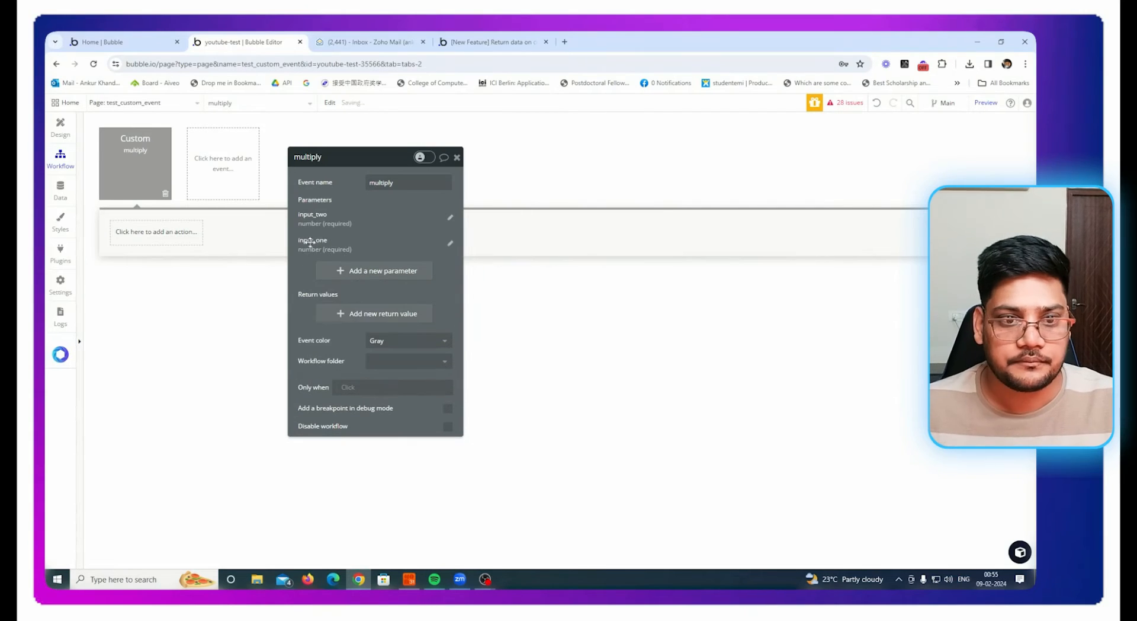
pyautogui.click(156, 232)
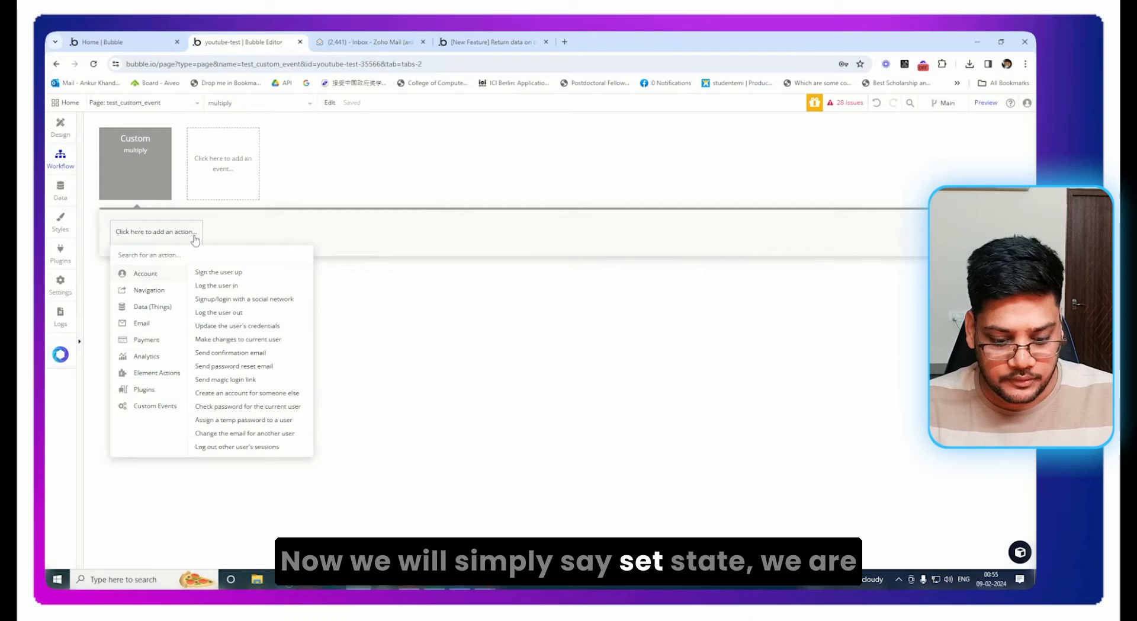
# Add a Set state action setting test_custom_event's multiple state to input_one * input_two
pyautogui.write('set st')
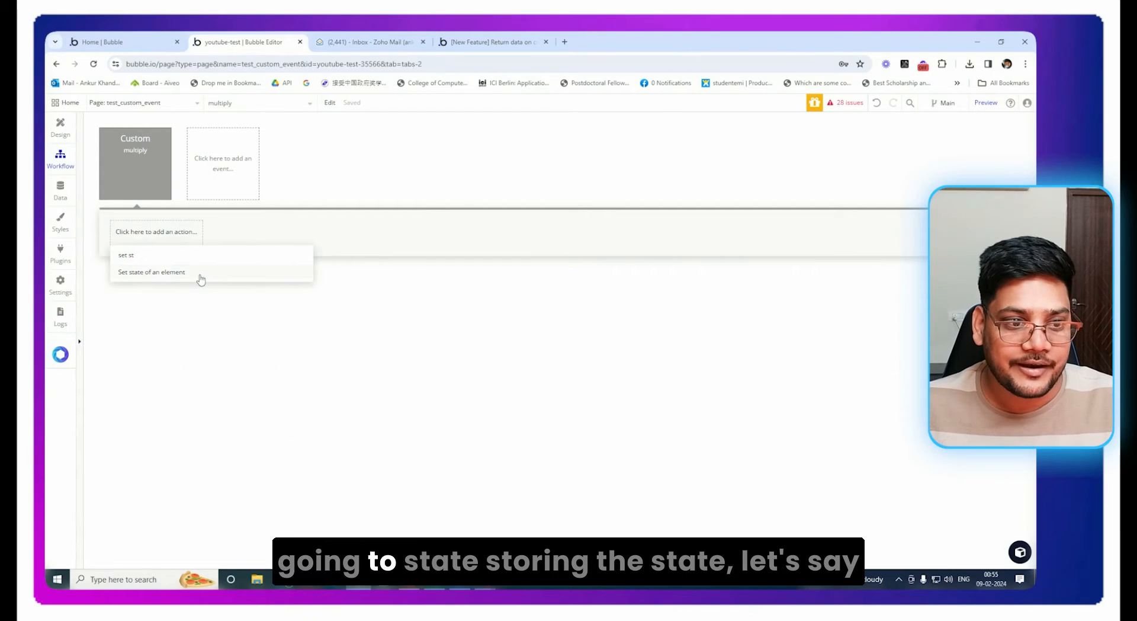
pyautogui.click(151, 272)
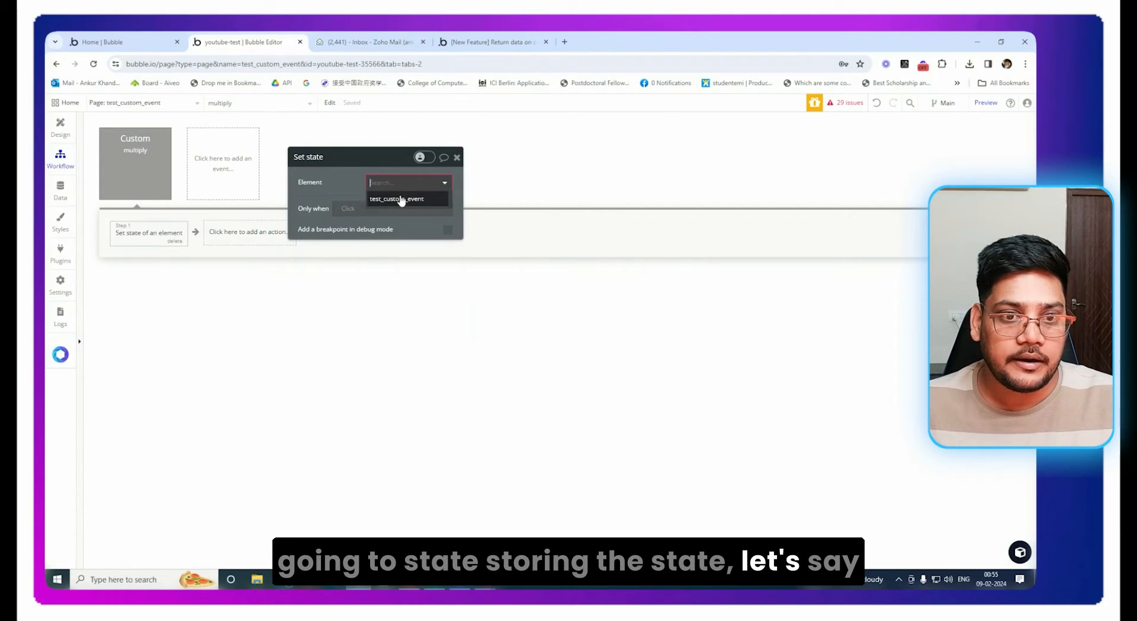
pyautogui.click(395, 198)
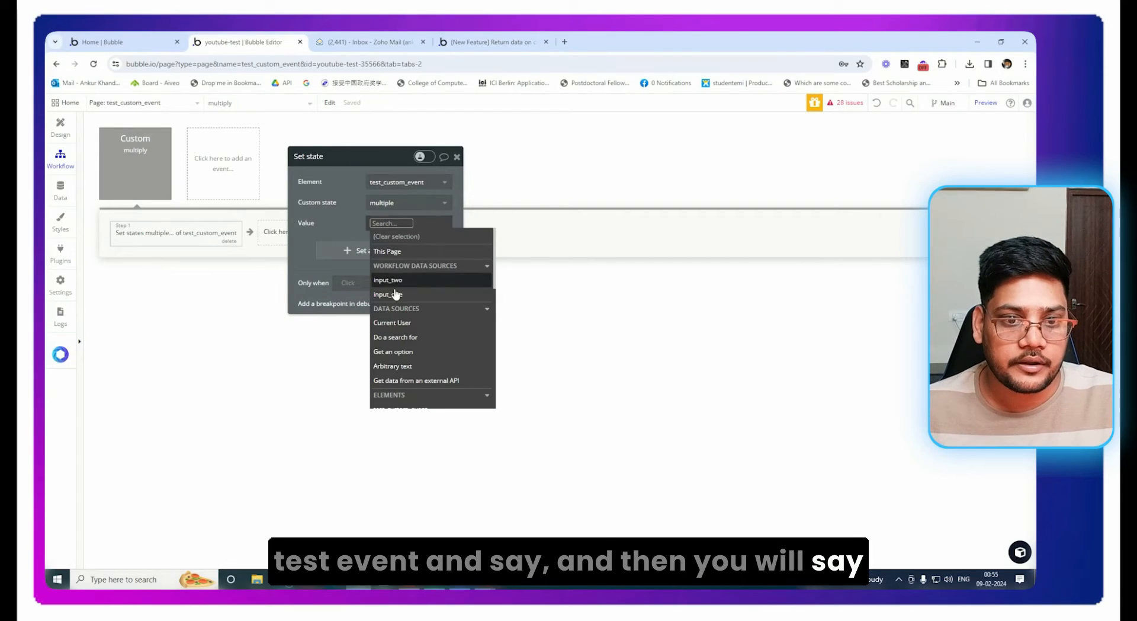
pyautogui.click(386, 294)
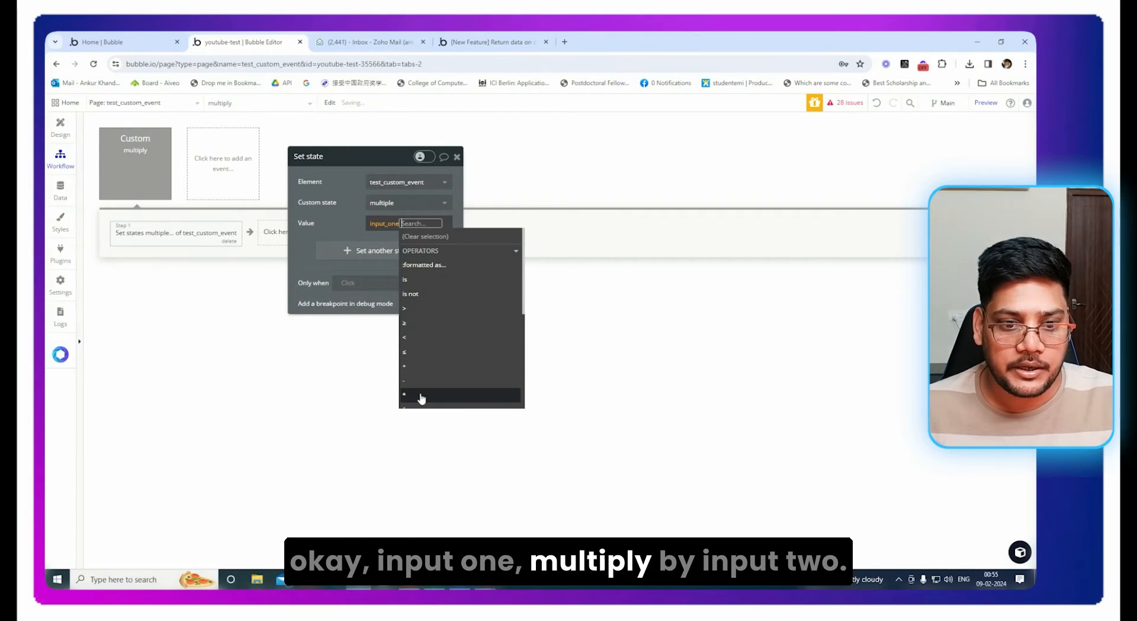
pyautogui.click(404, 395)
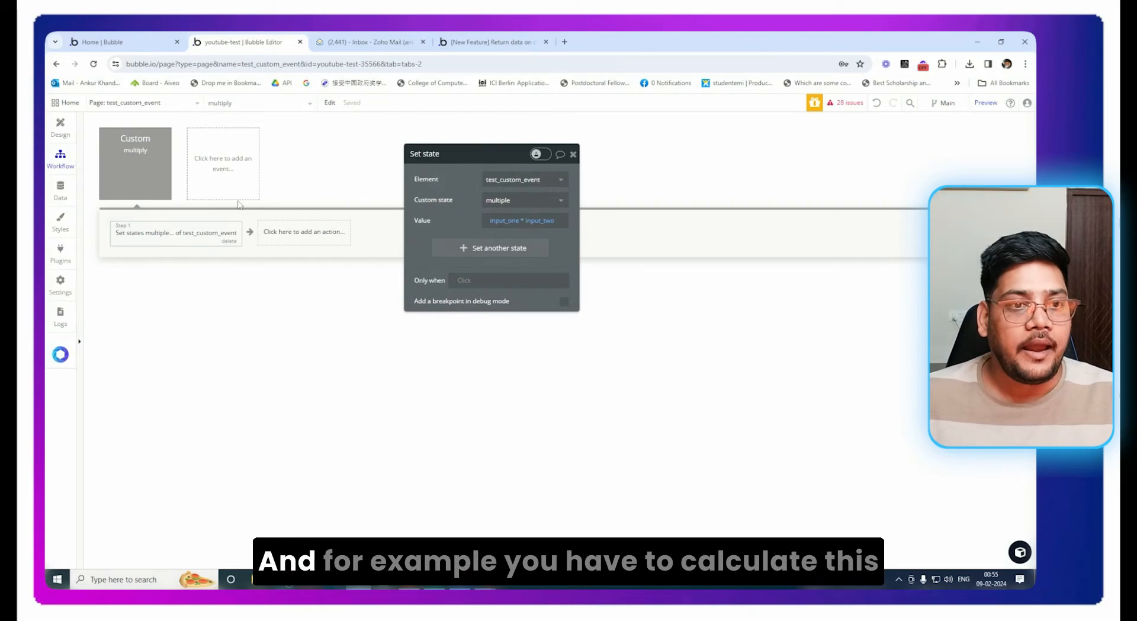
pyautogui.click(61, 126)
pyautogui.write('tr')
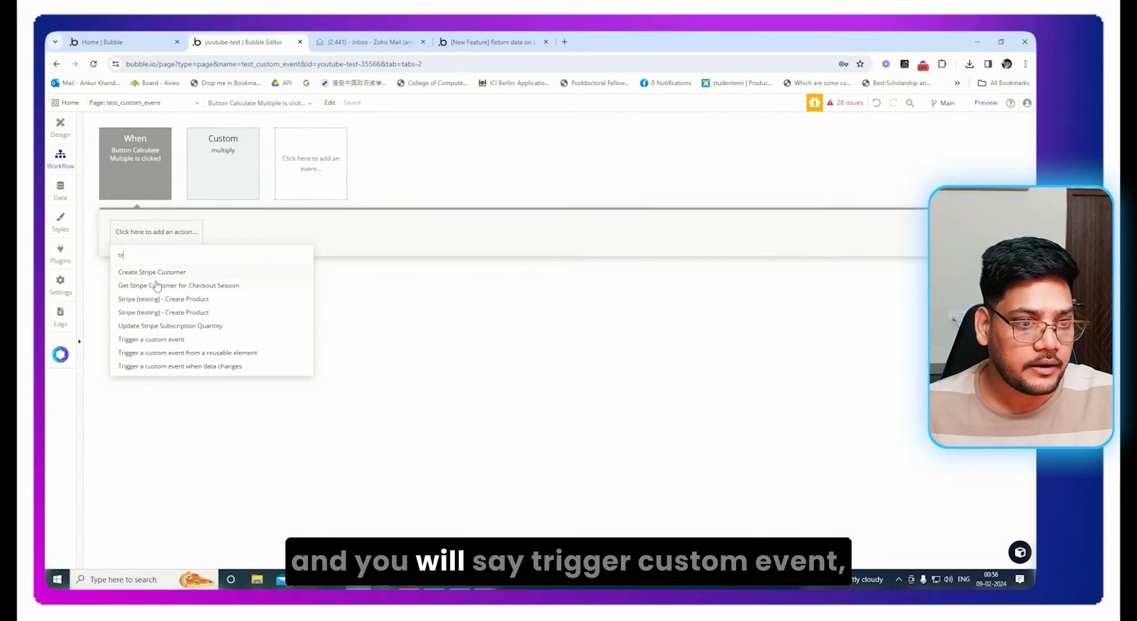
# Make the Calculate Multiple click workflow trigger multiply with input_two 4 and input_one 7
pyautogui.click(151, 338)
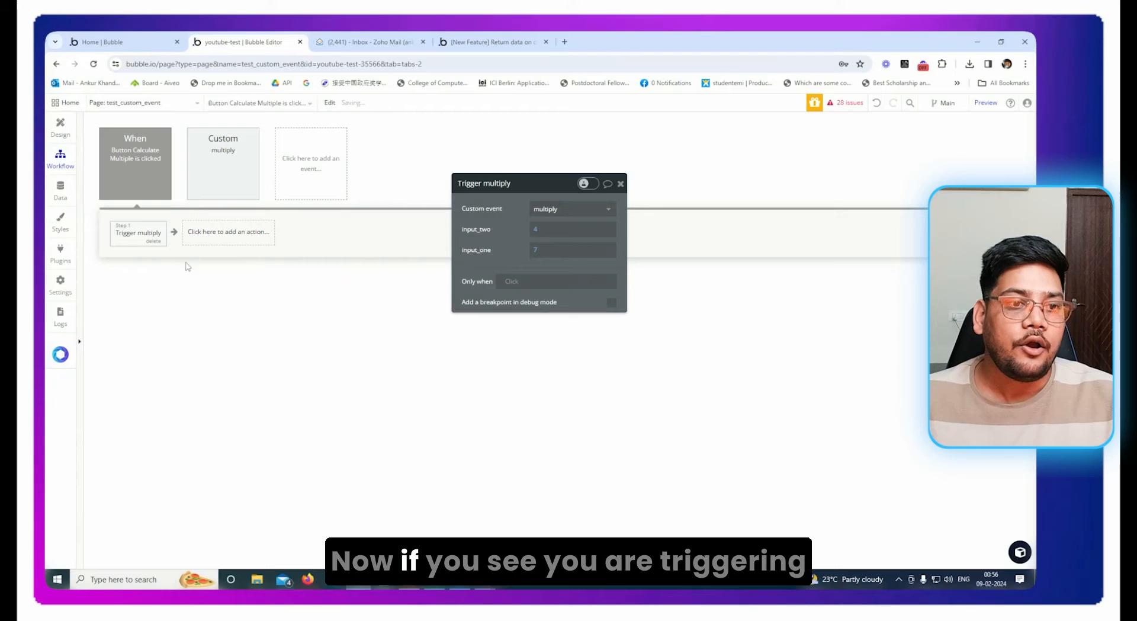
pyautogui.moveTo(142, 247)
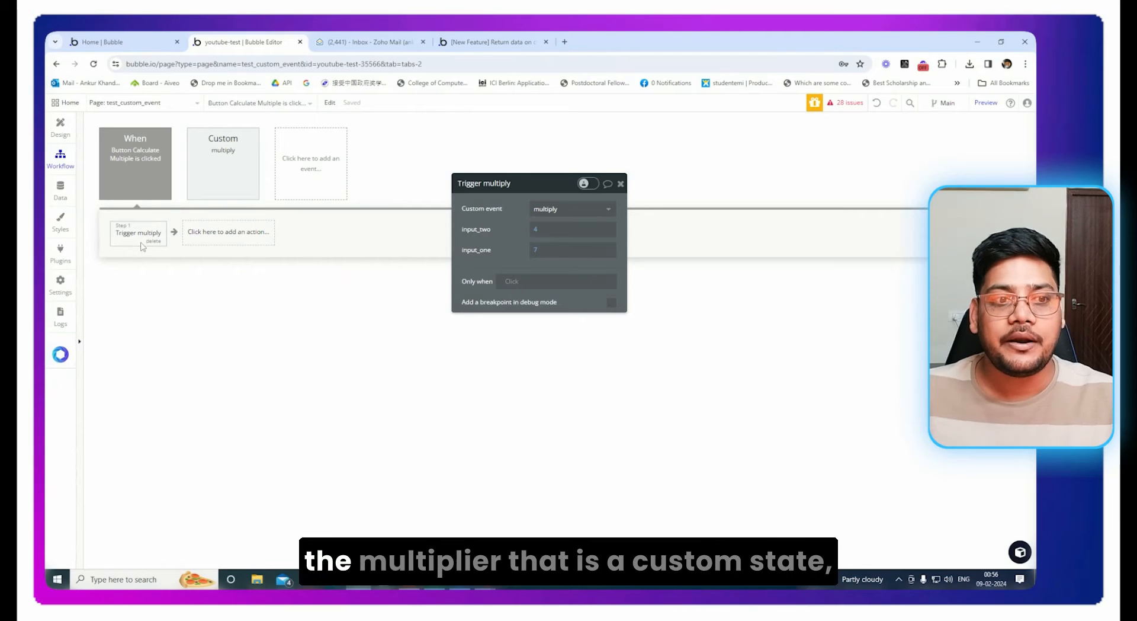
pyautogui.click(222, 156)
pyautogui.write('retur')
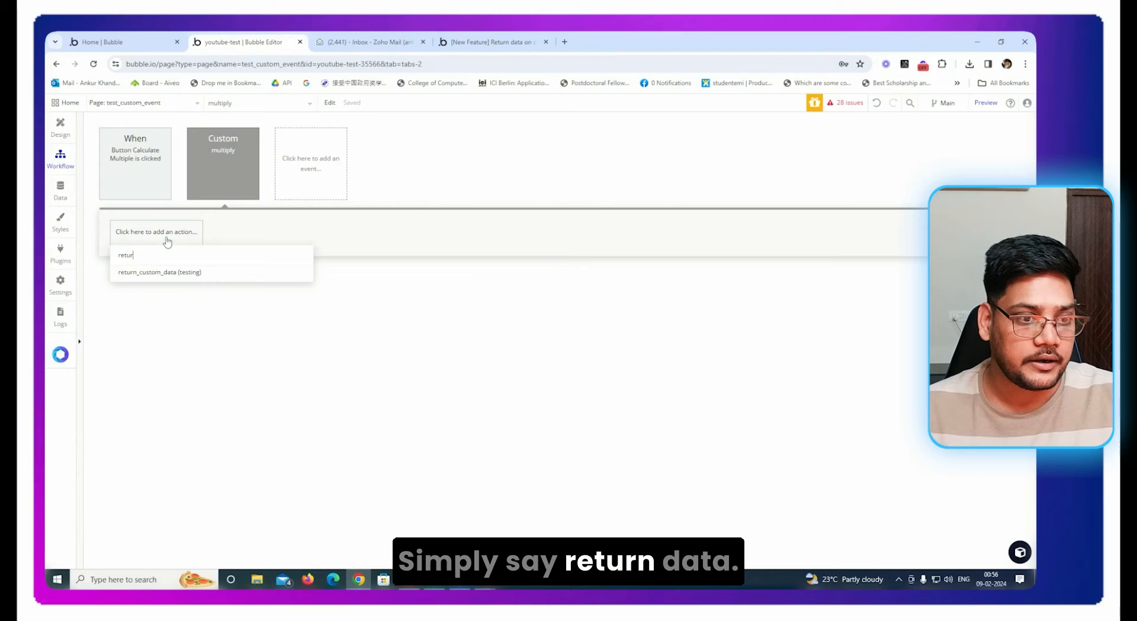
# Add a number return value labelled 'mul' to the multiply event
pyautogui.click(160, 272)
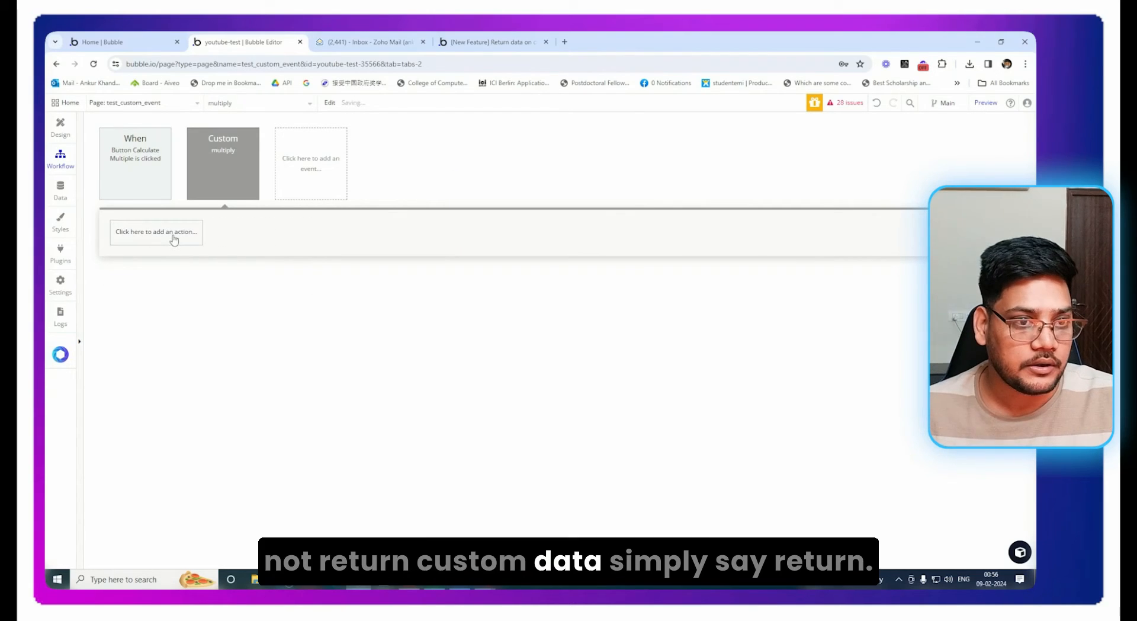
pyautogui.click(223, 160)
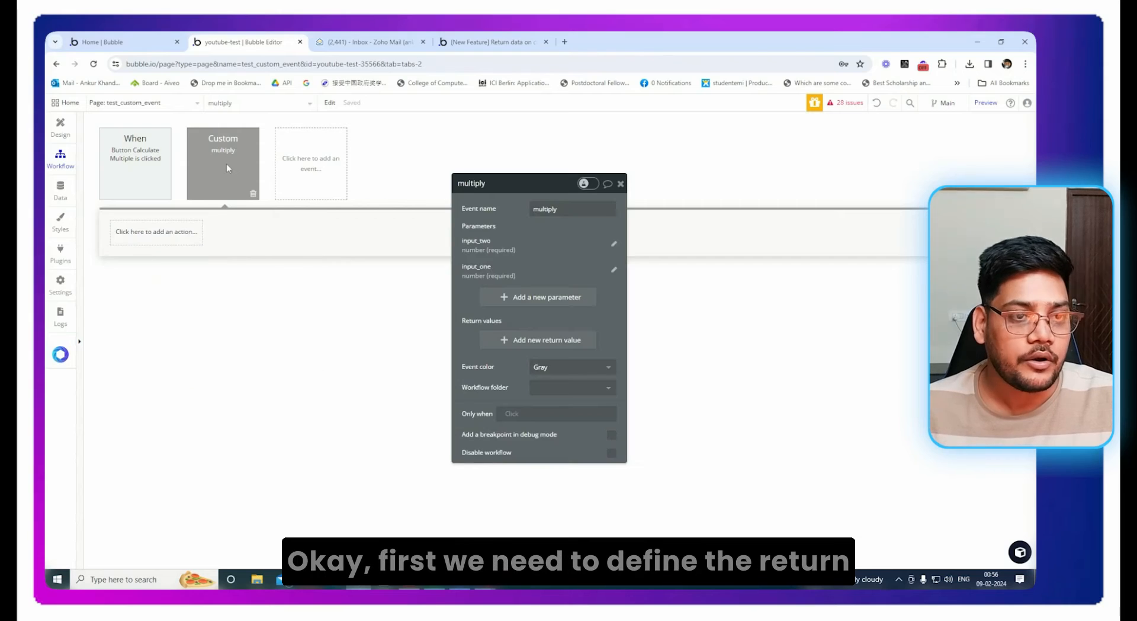
pyautogui.click(537, 339)
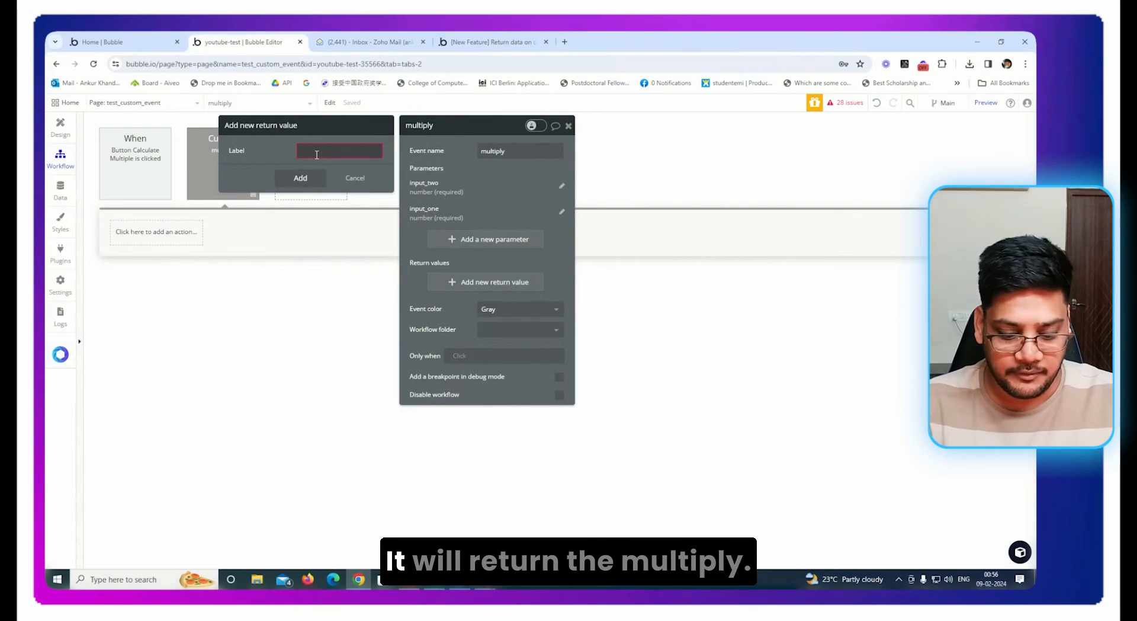
pyautogui.write('mul')
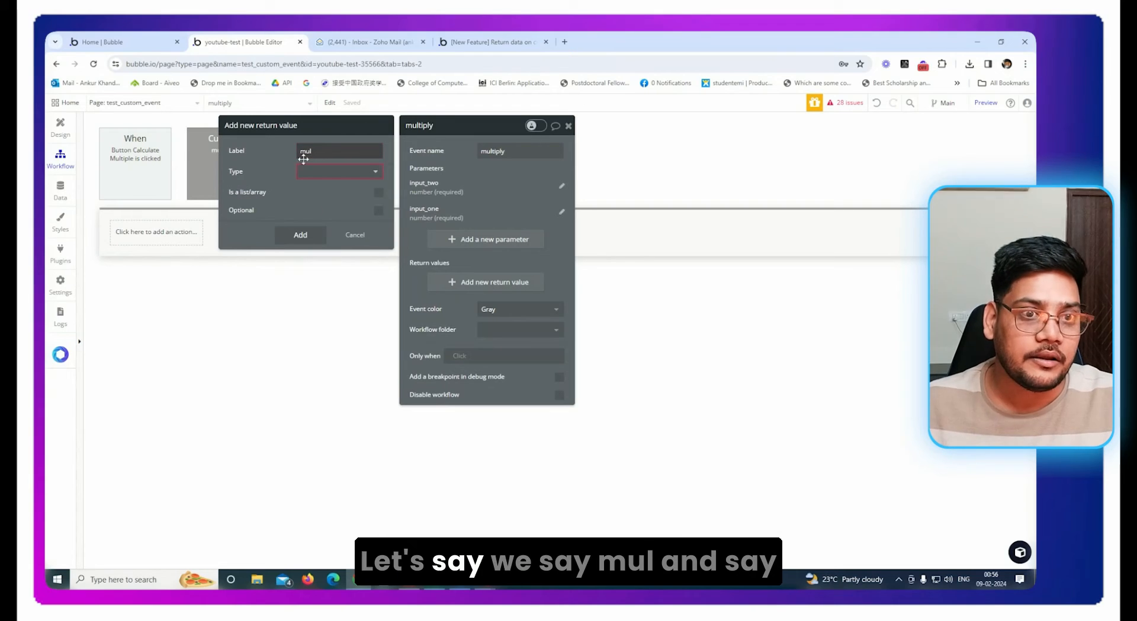
pyautogui.click(338, 171)
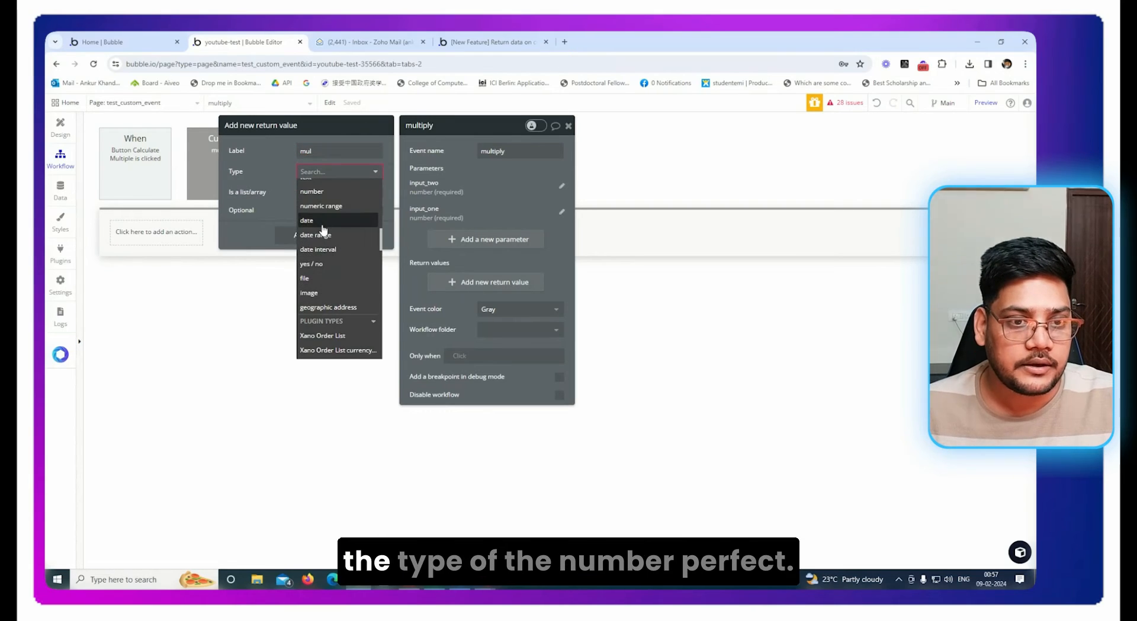
pyautogui.click(311, 191)
pyautogui.write('ret')
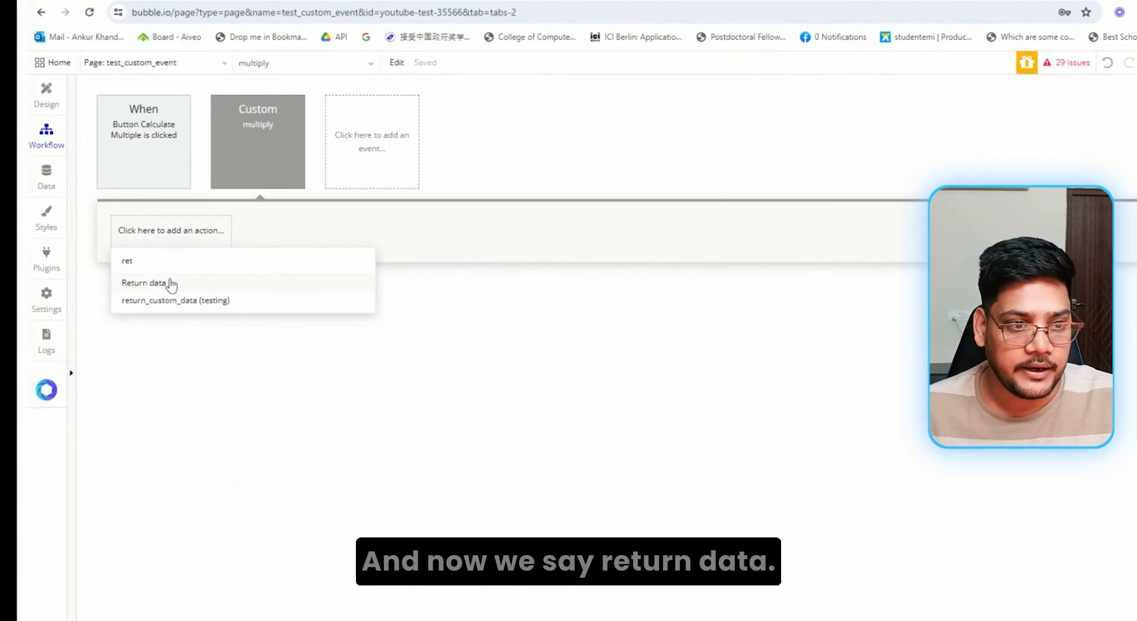
# Add a Return data action to multiply returning mul as input_one * input_two
pyautogui.click(144, 283)
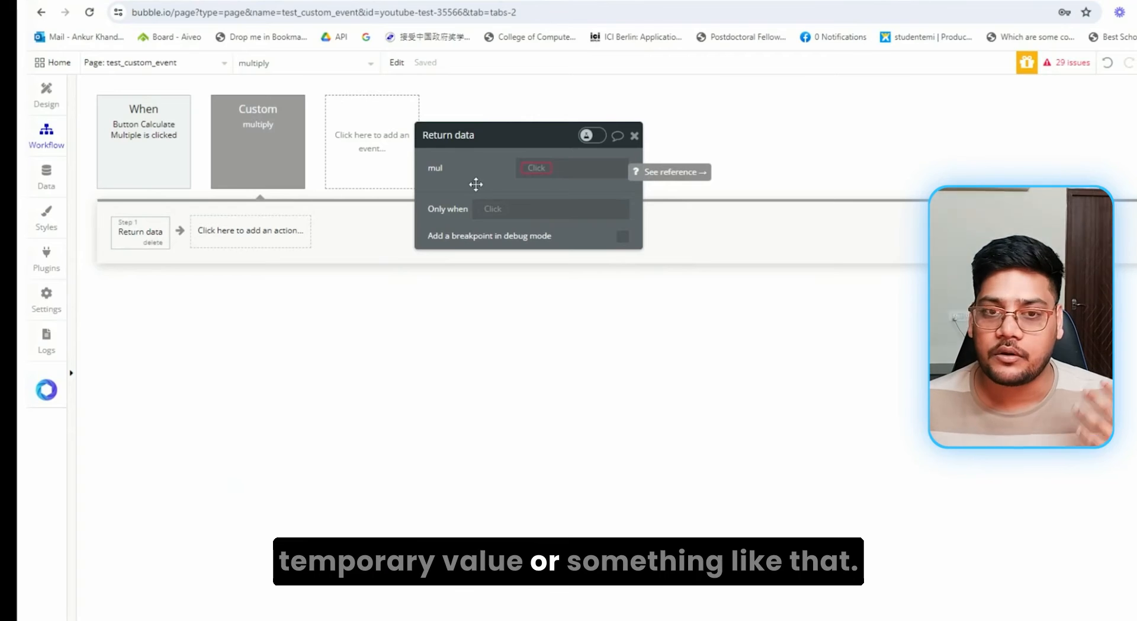
pyautogui.click(536, 168)
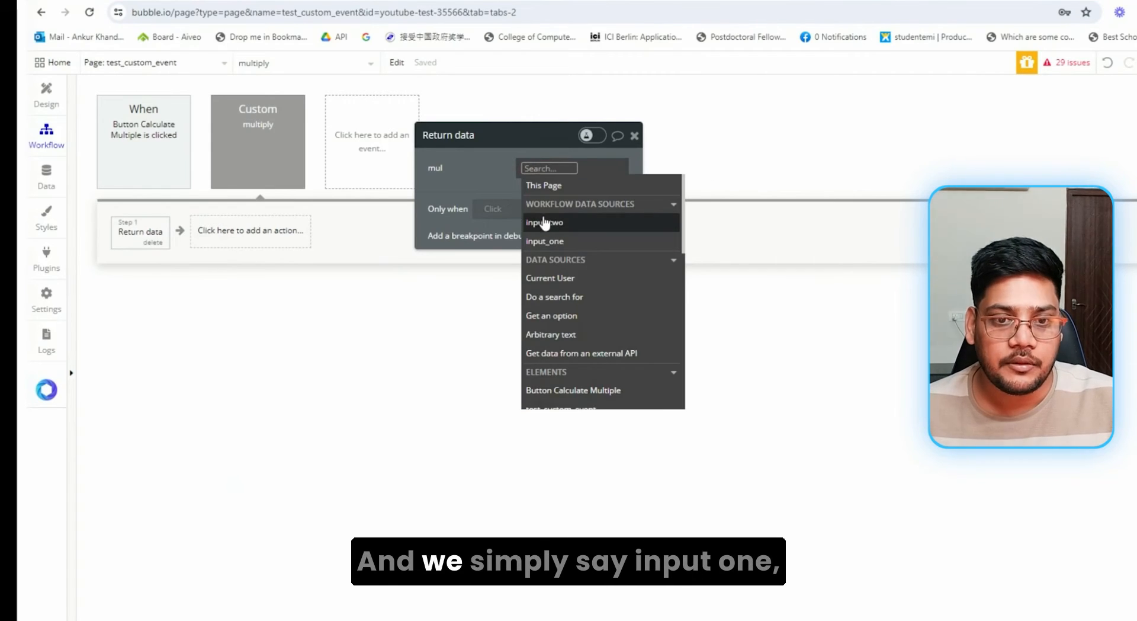
pyautogui.click(546, 240)
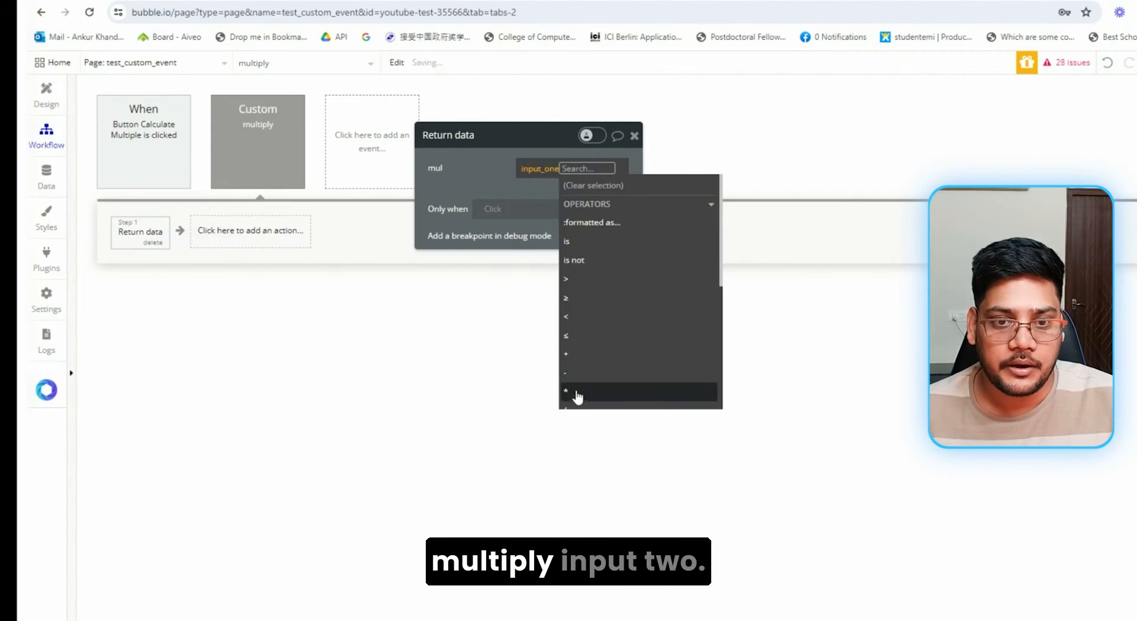
pyautogui.click(566, 391)
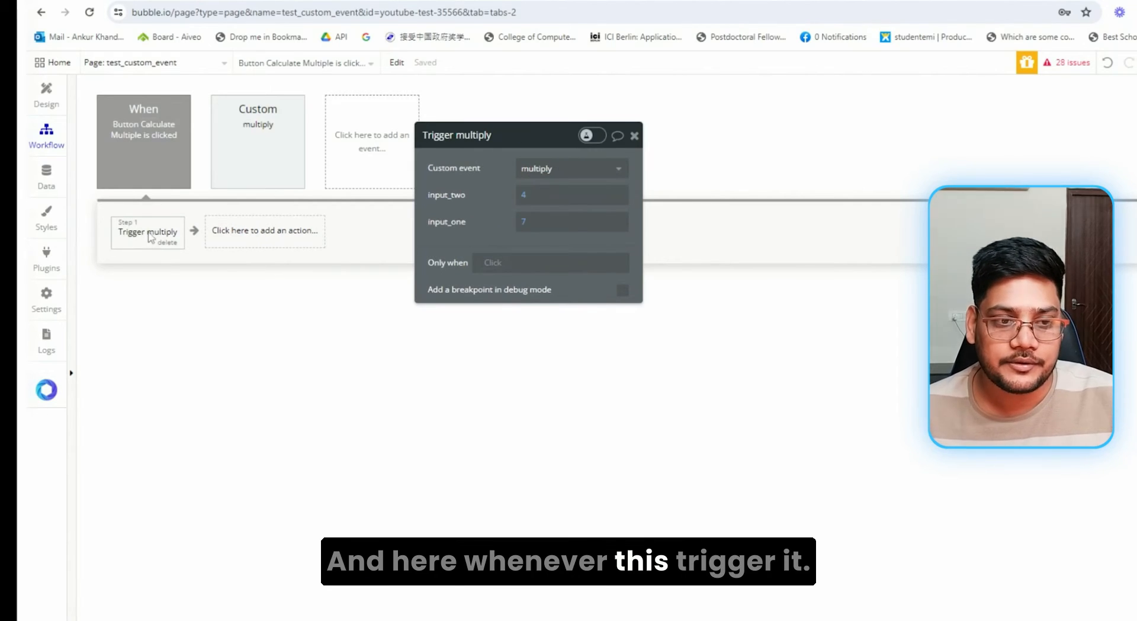
pyautogui.click(264, 230)
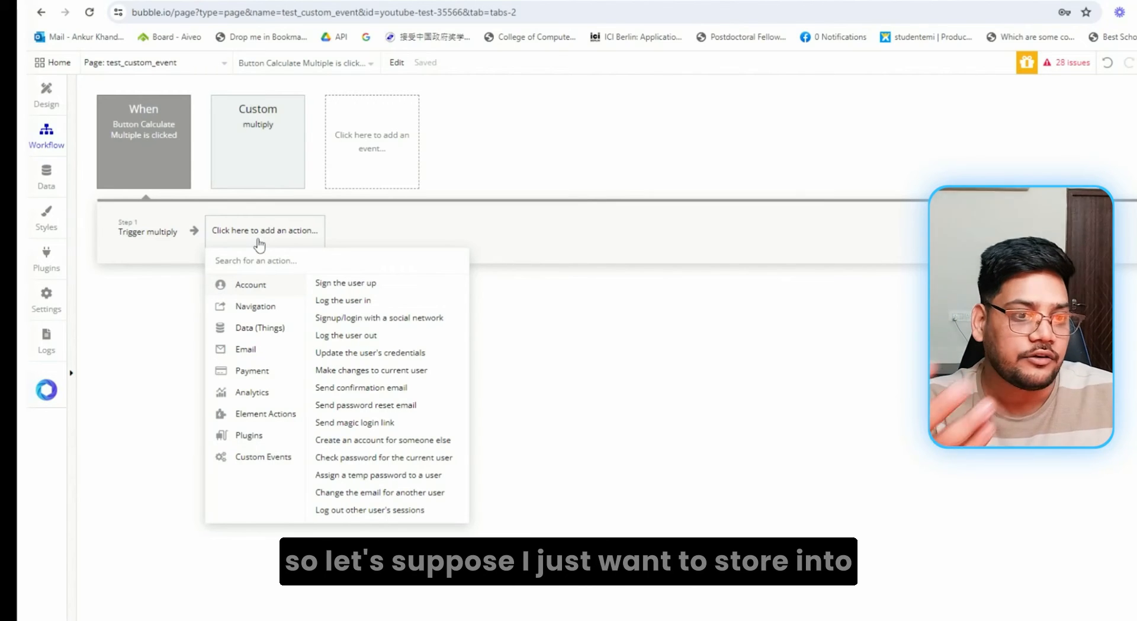
# Add a number-type Group containing a Text that shows Parent group's number
pyautogui.write('set st')
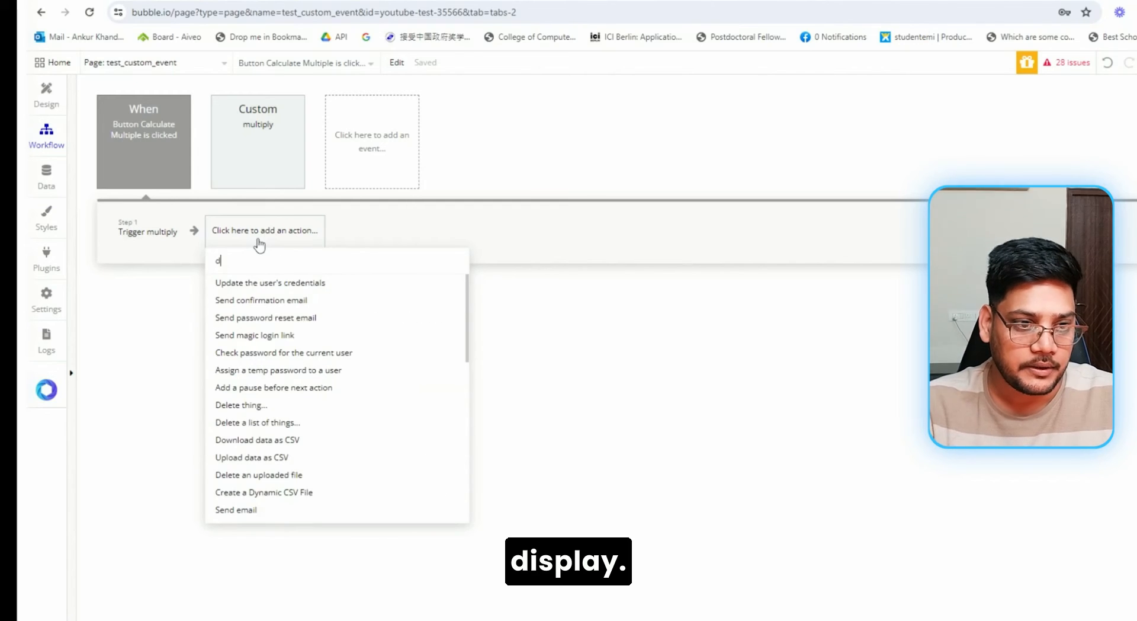
pyautogui.write('is')
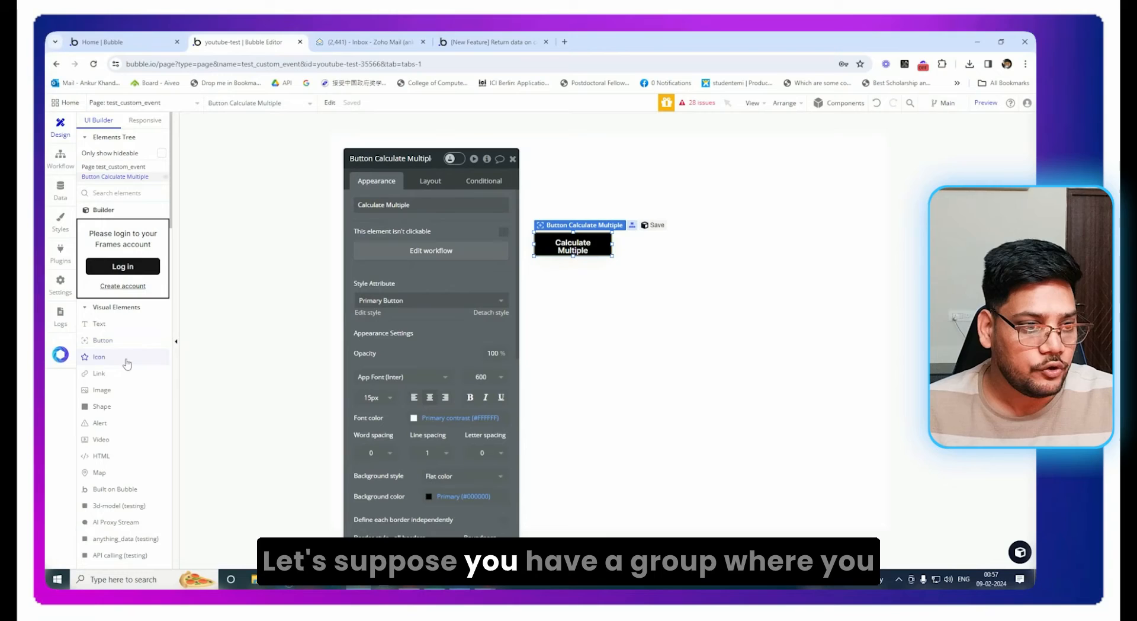
pyautogui.write('gr')
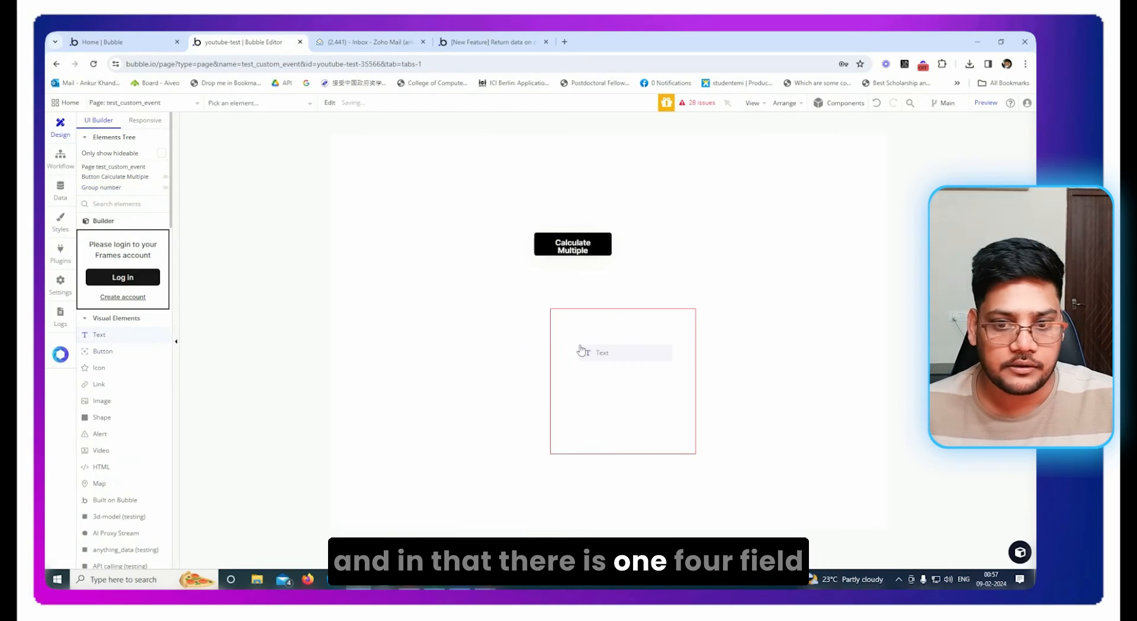
pyautogui.click(601, 352)
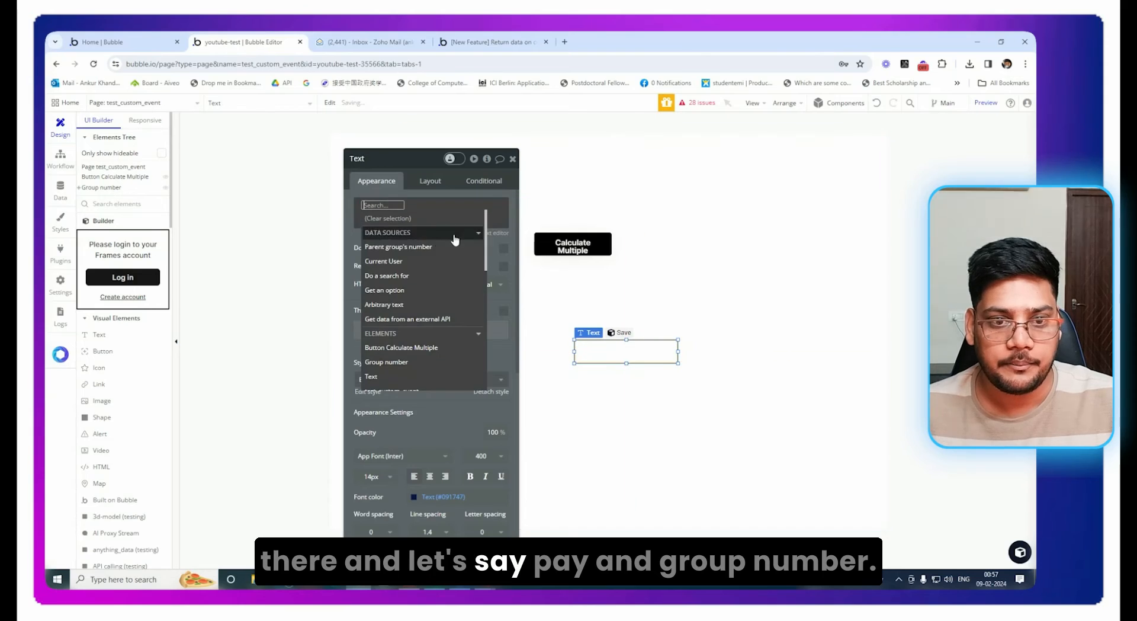
pyautogui.click(398, 247)
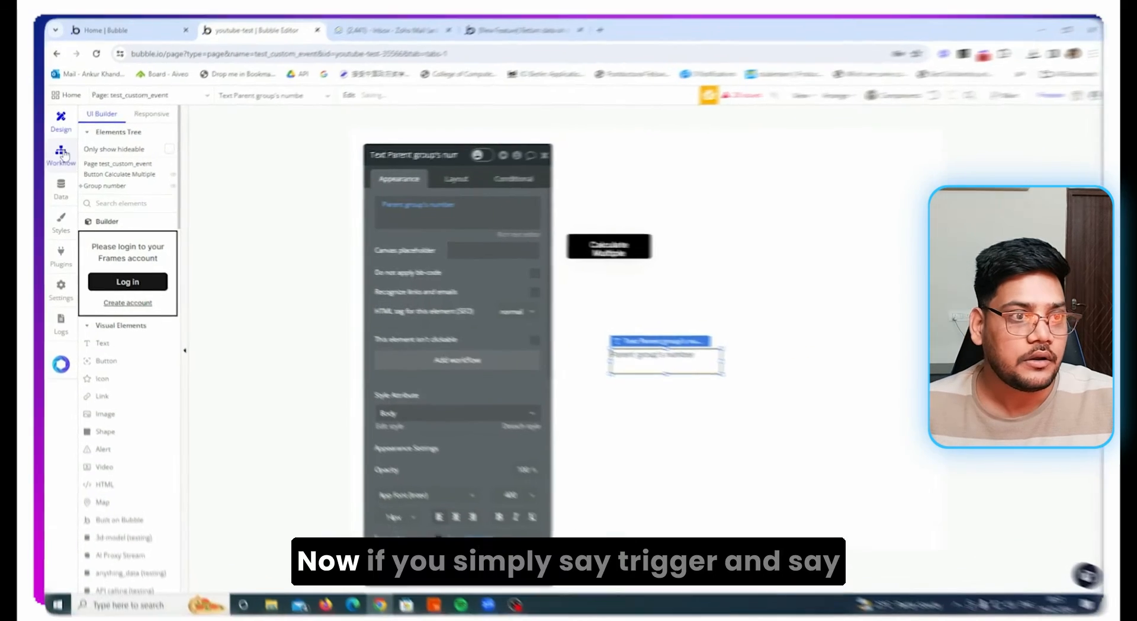
# Add a Display data step showing step 1's mul in Group number, then preview
pyautogui.click(271, 236)
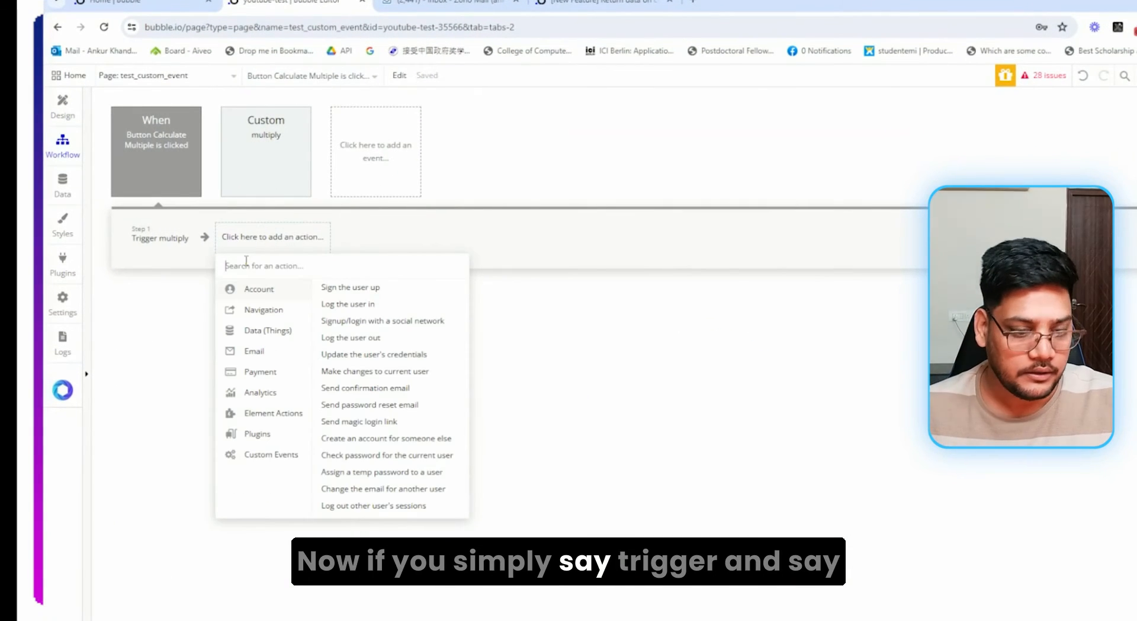
pyautogui.write('dis')
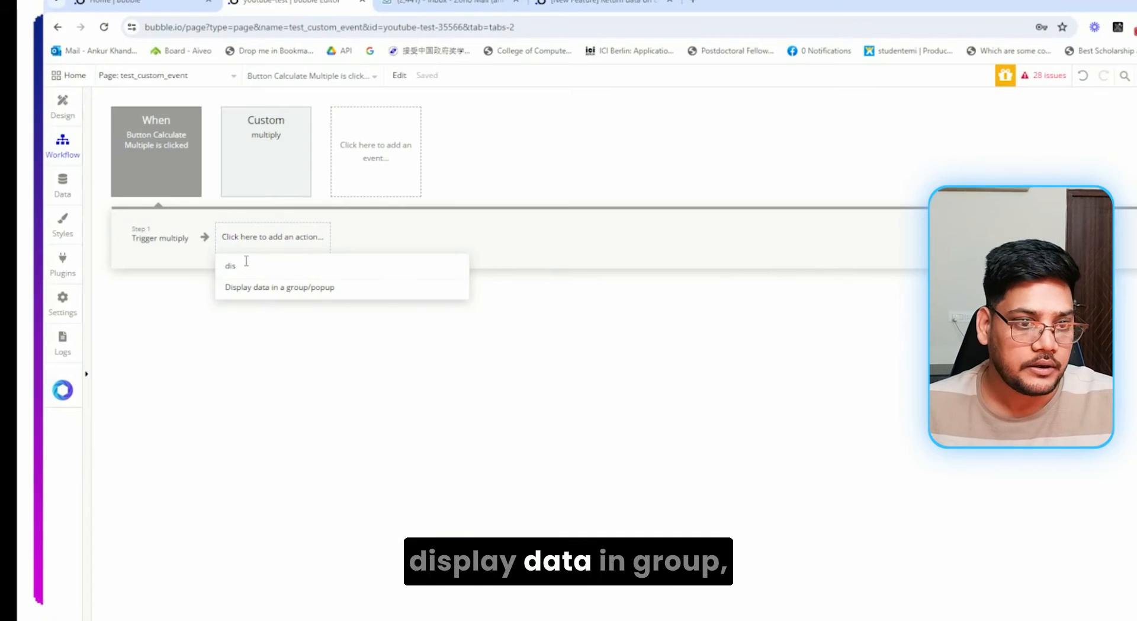
pyautogui.click(278, 286)
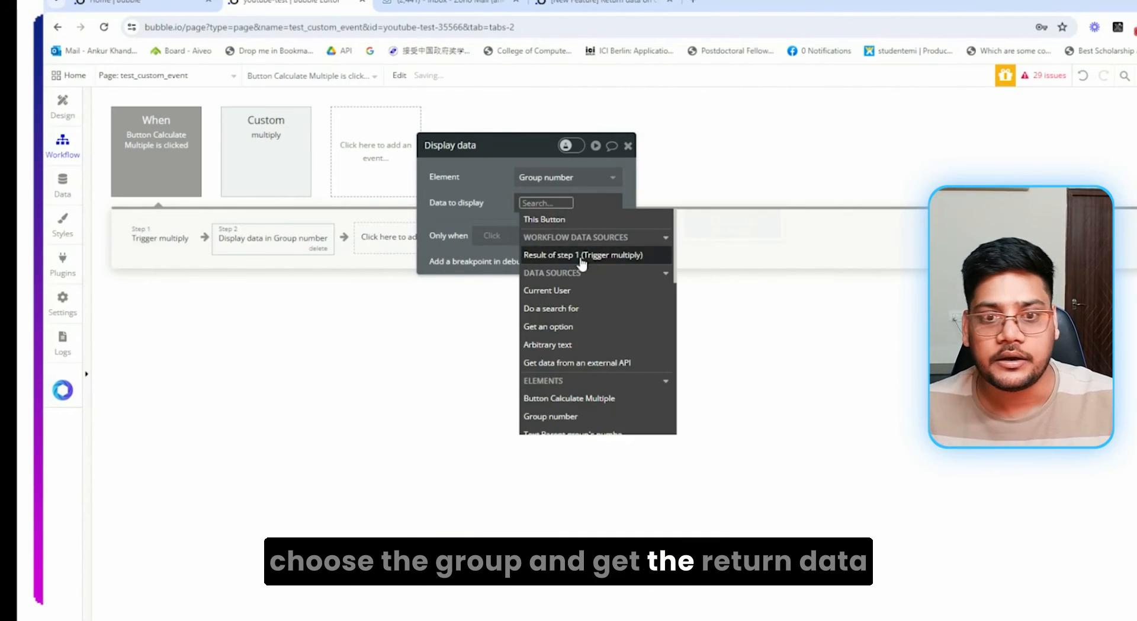
pyautogui.click(584, 255)
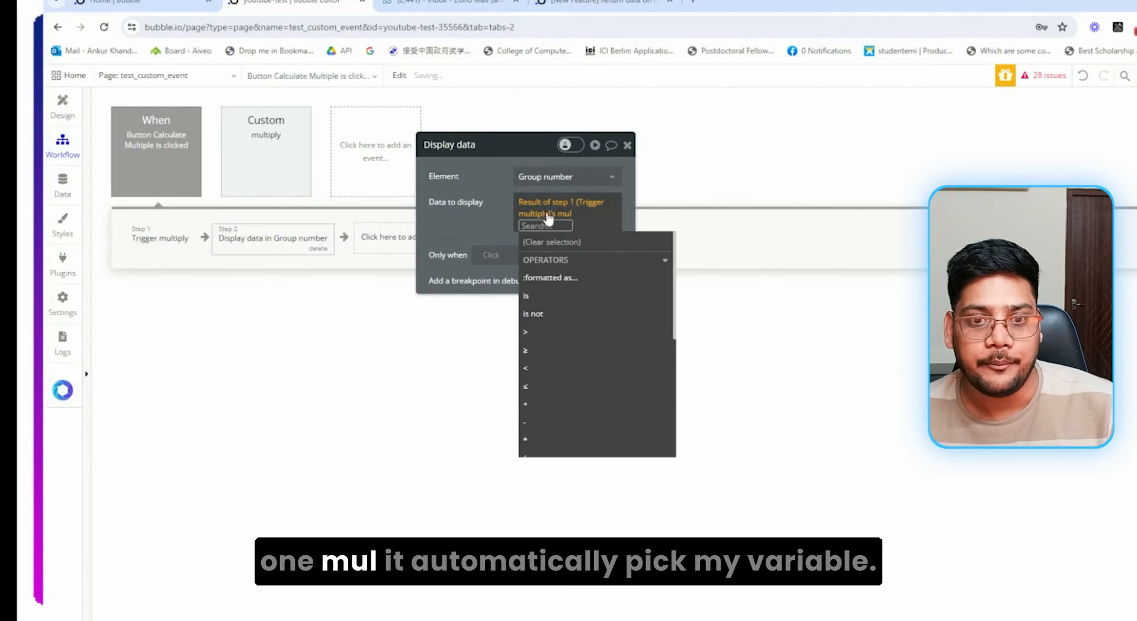
pyautogui.click(562, 207)
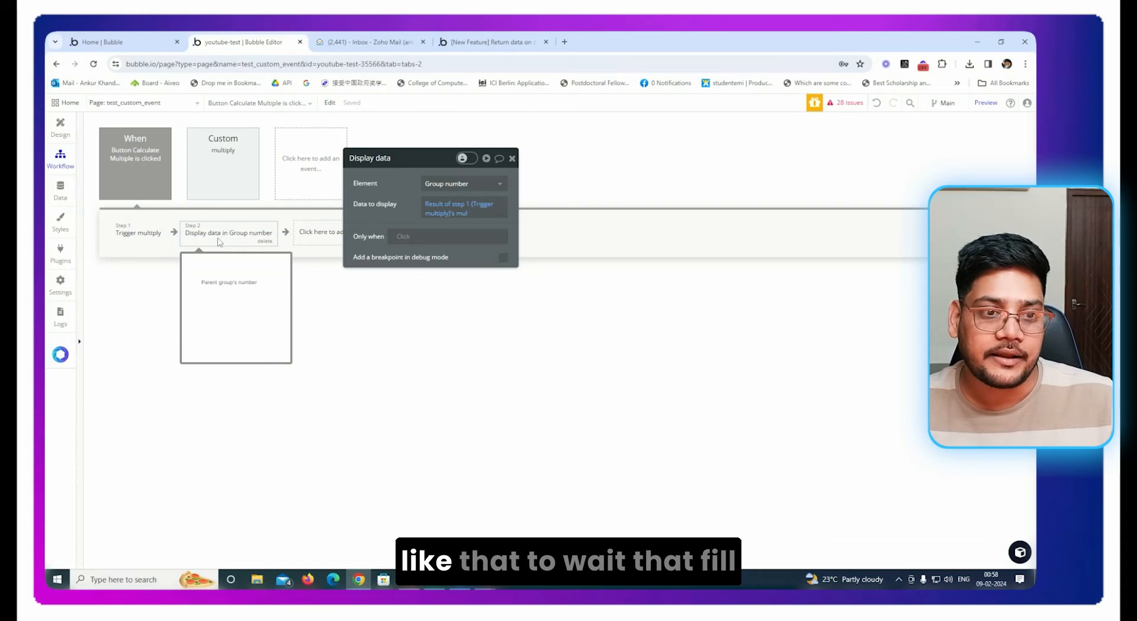
pyautogui.click(223, 163)
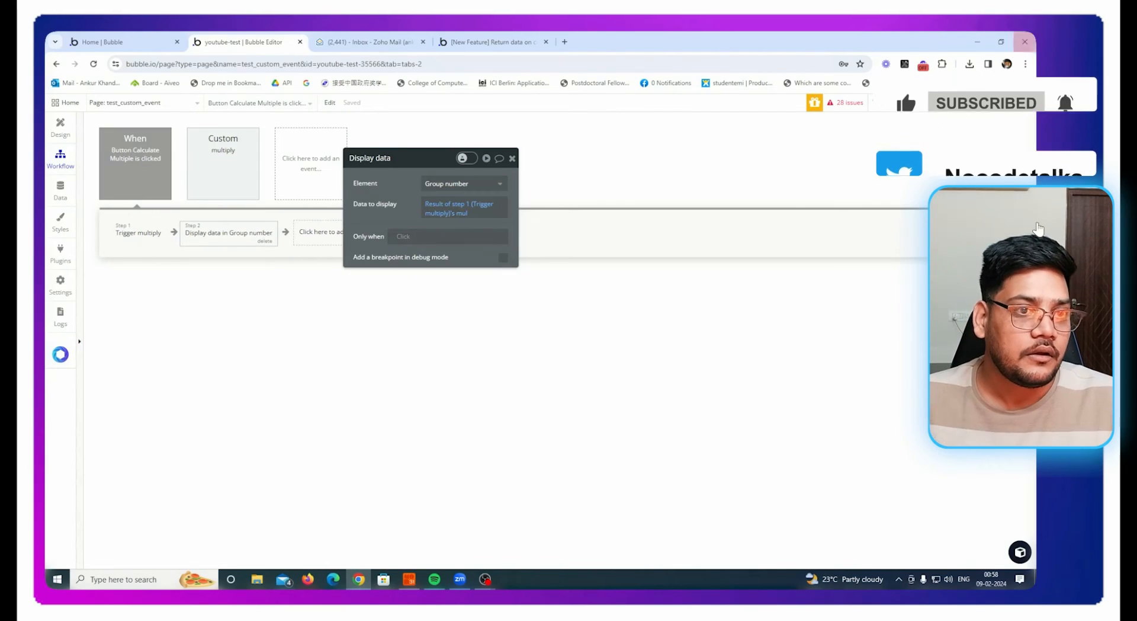
pyautogui.click(61, 129)
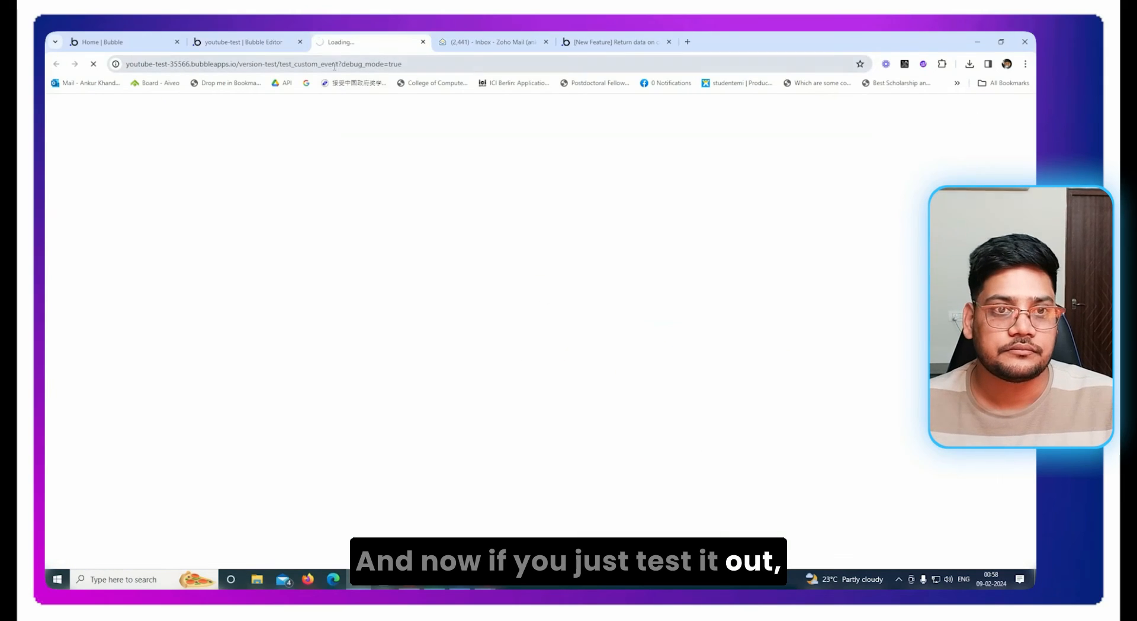
# Run Calculate Multiple on the preview page and confirm the group shows 28
pyautogui.click(265, 64)
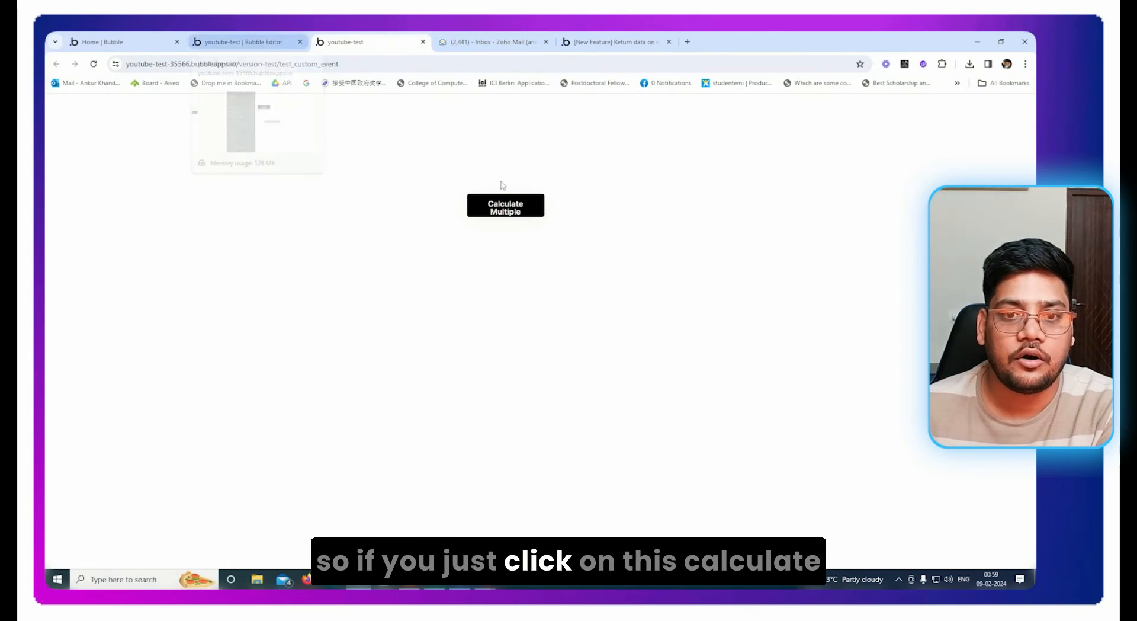
pyautogui.click(504, 205)
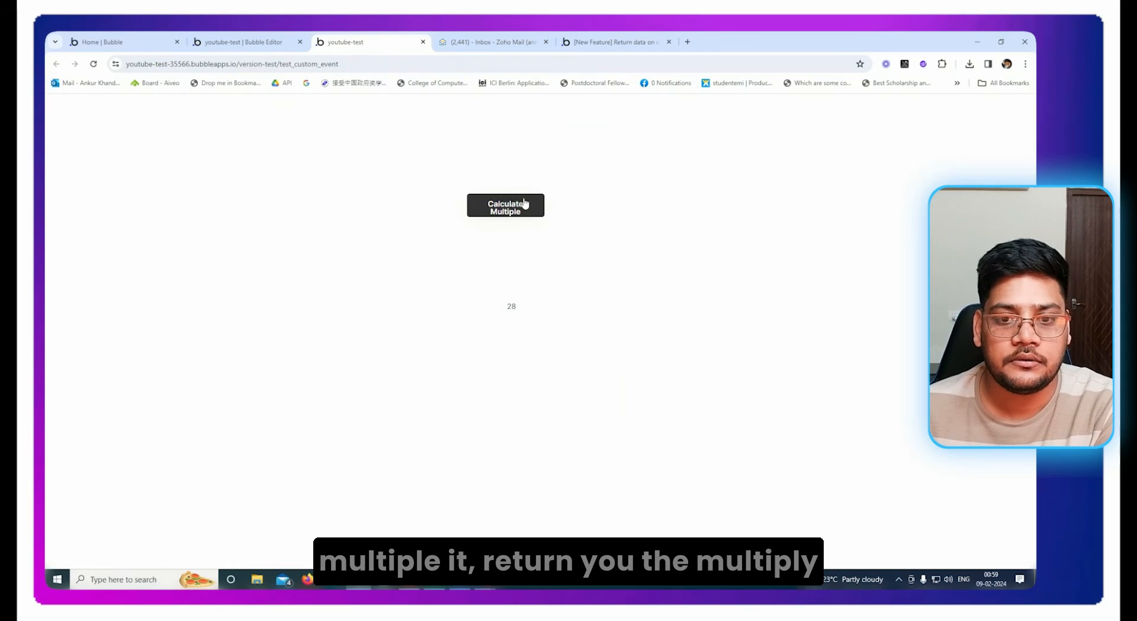
pyautogui.moveTo(538, 310)
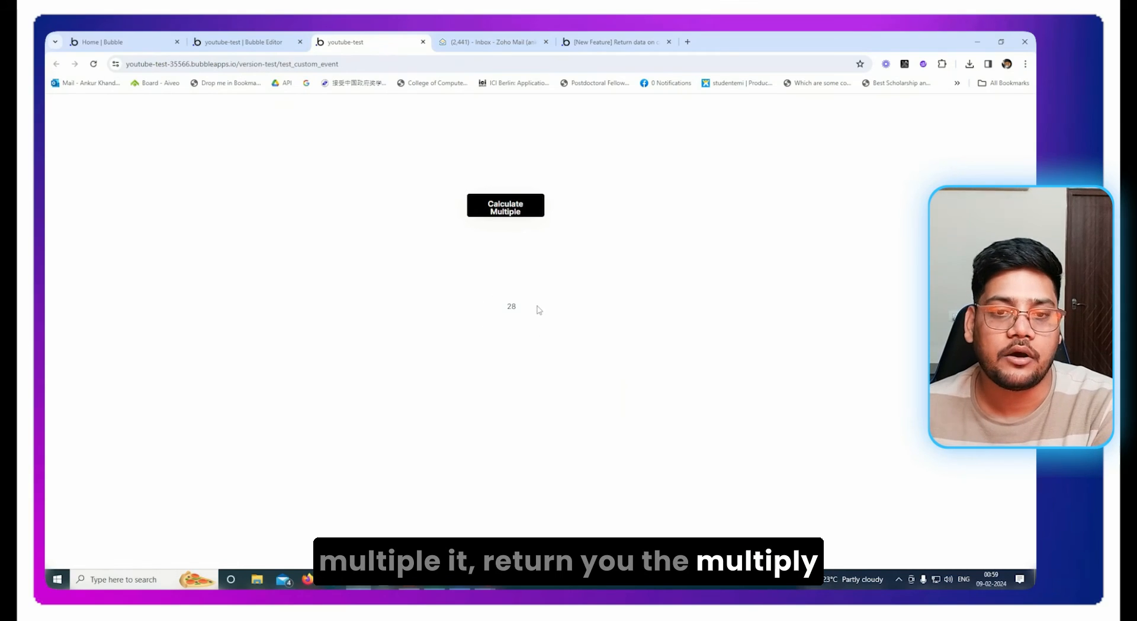
pyautogui.moveTo(474, 321)
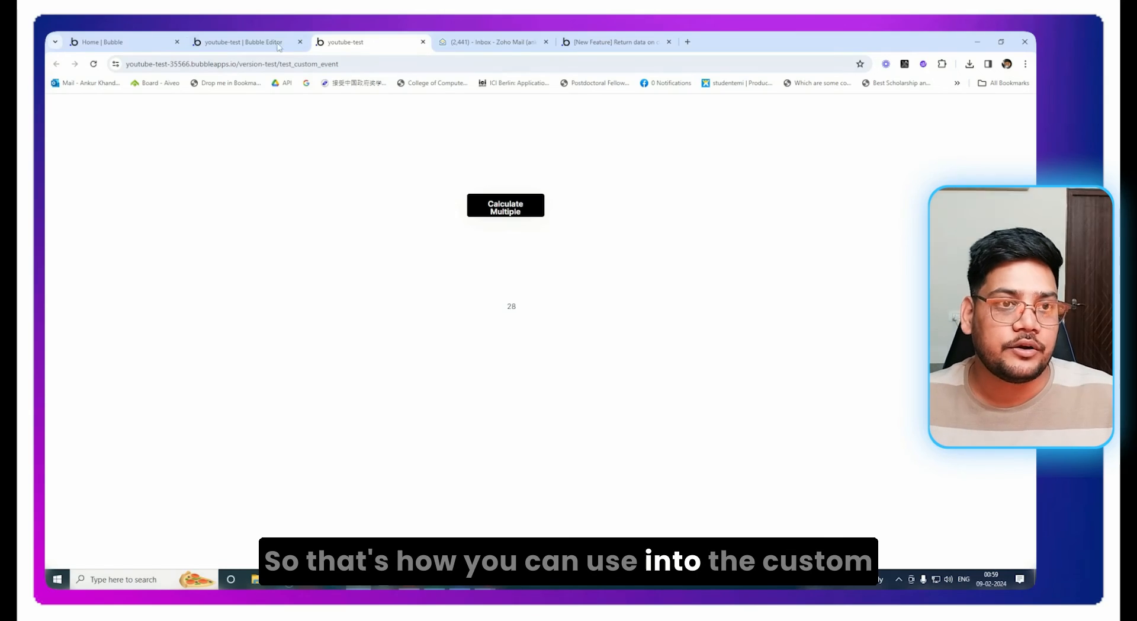
# Return to the Bubble editor showing the text inside Group number
pyautogui.click(241, 42)
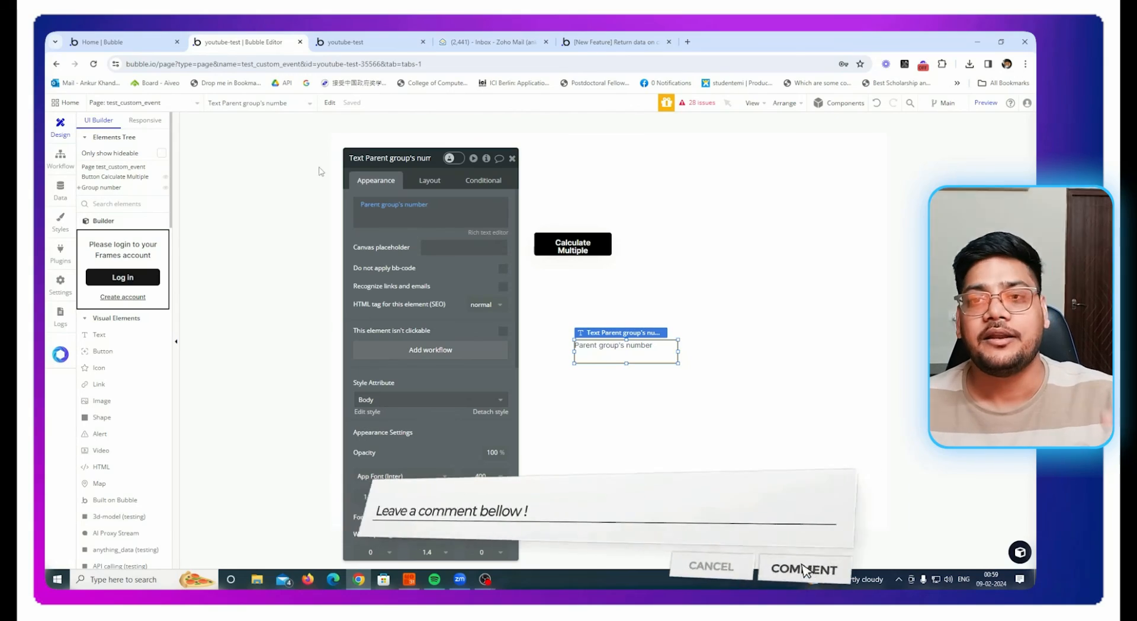
pyautogui.click(803, 569)
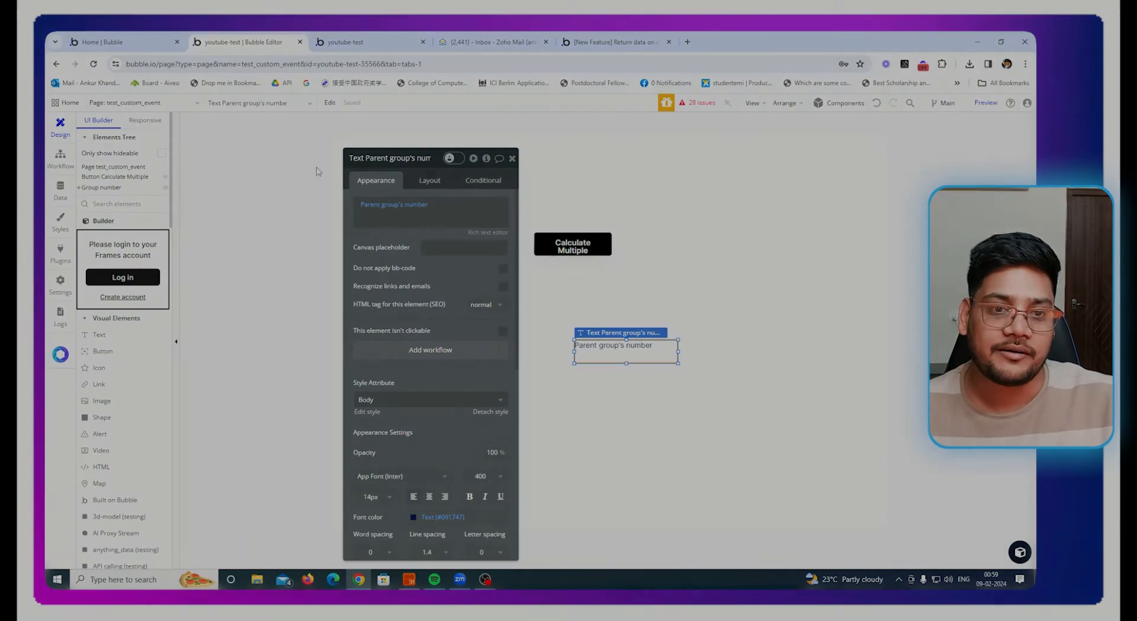